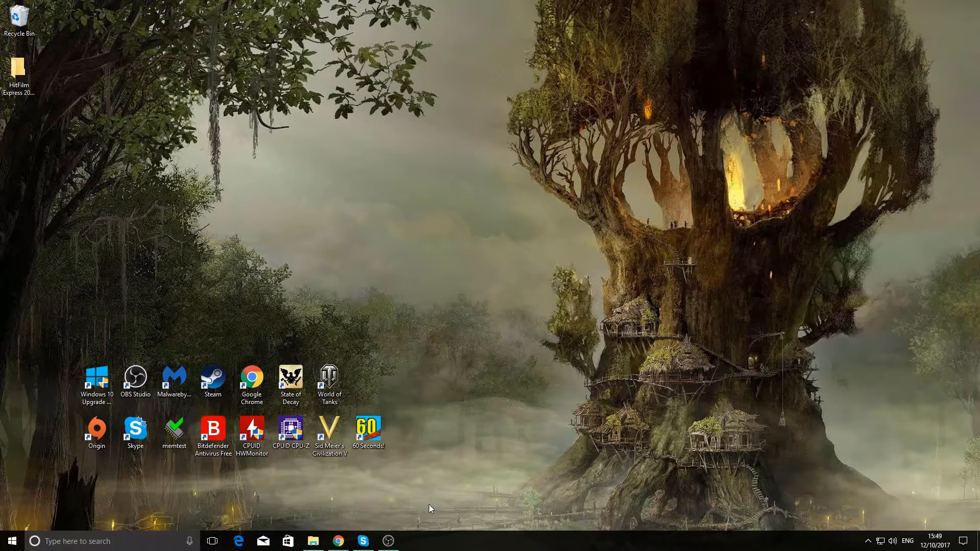
pyautogui.moveTo(333, 534)
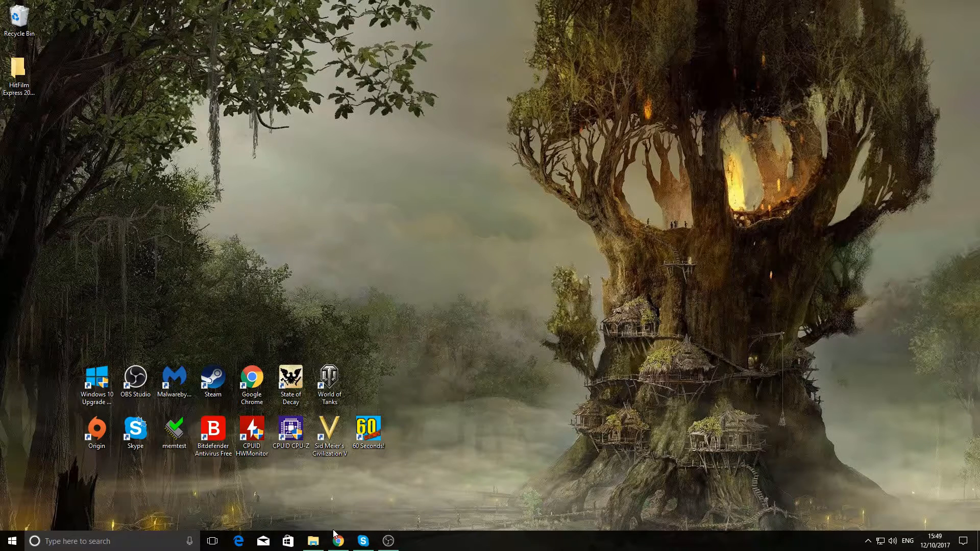
pyautogui.moveTo(338, 541)
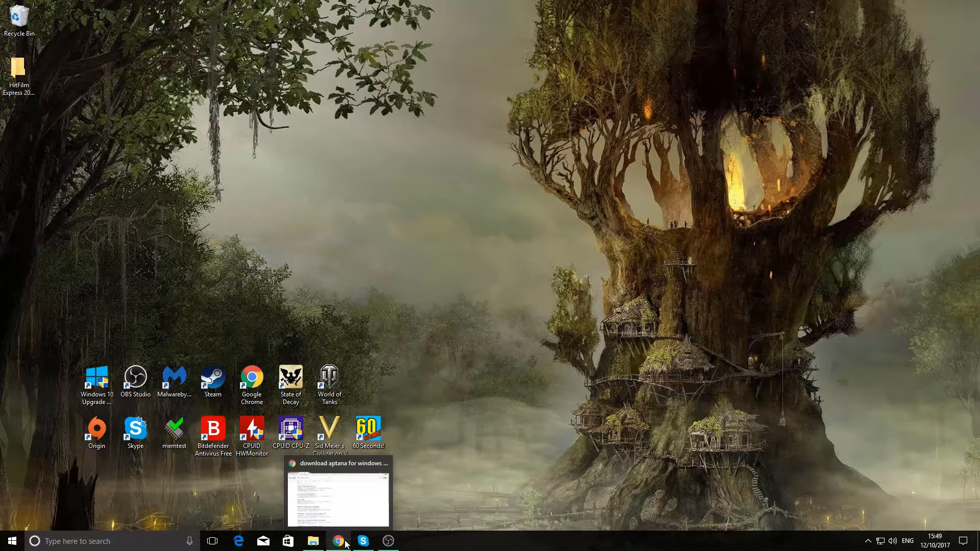
pyautogui.moveTo(377, 521)
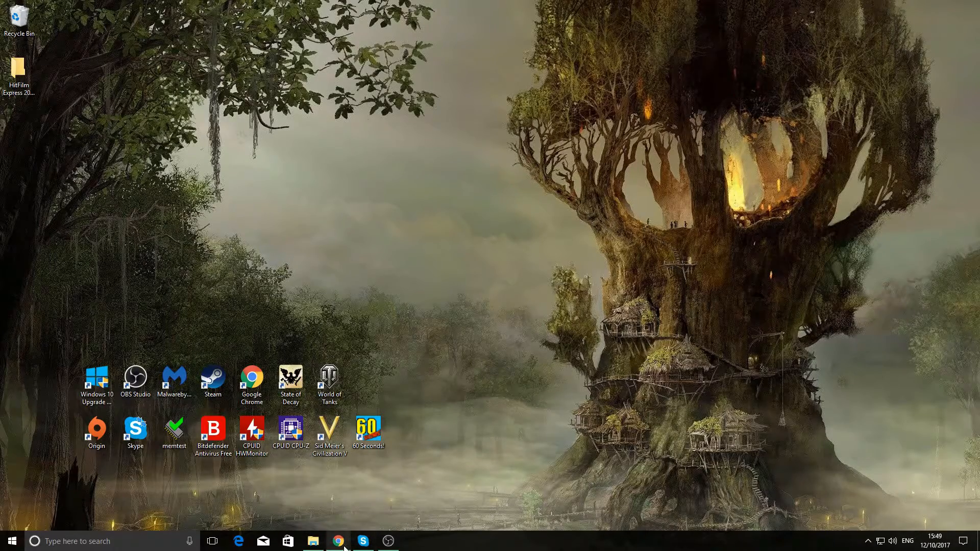
# - Restore Chrome showing the Google results for 'download aptana for windows'
pyautogui.click(338, 541)
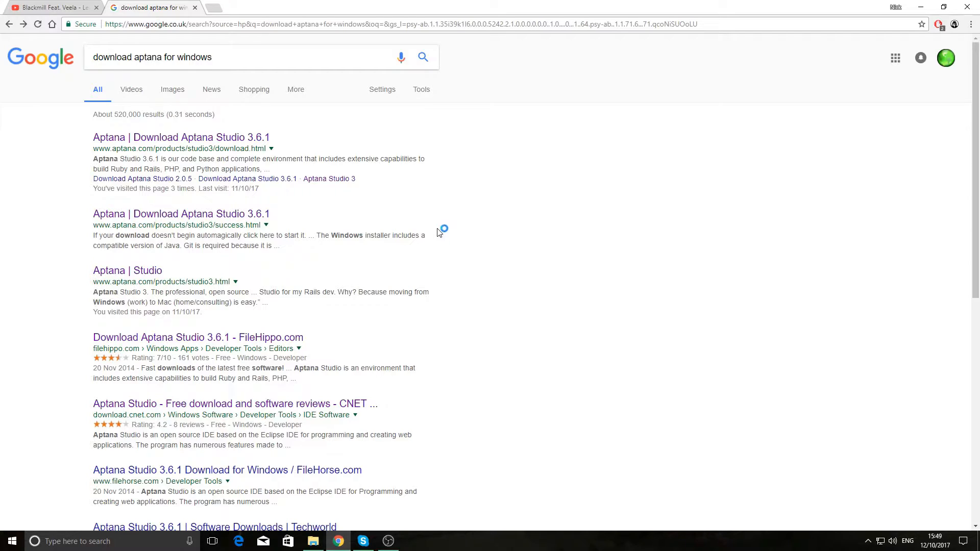
pyautogui.moveTo(341, 239)
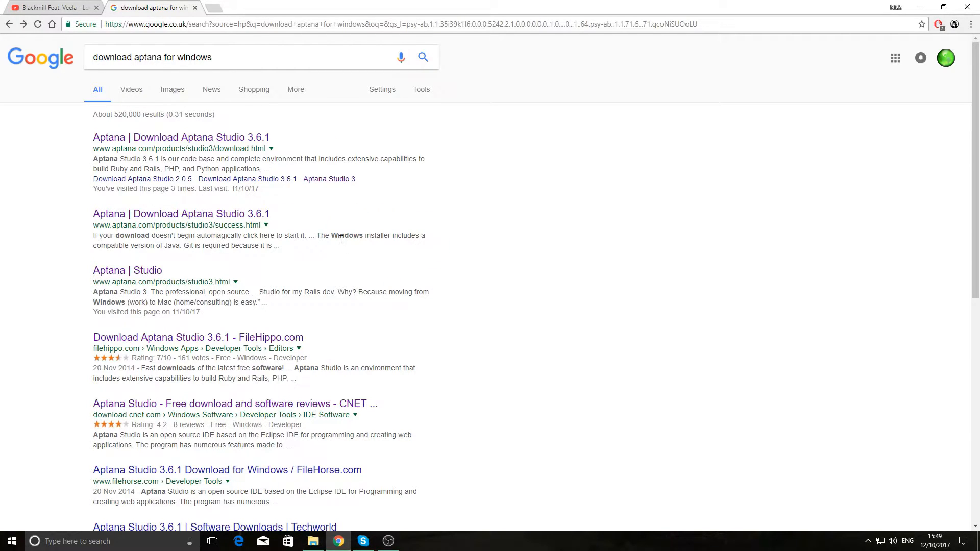
pyautogui.moveTo(67, 159)
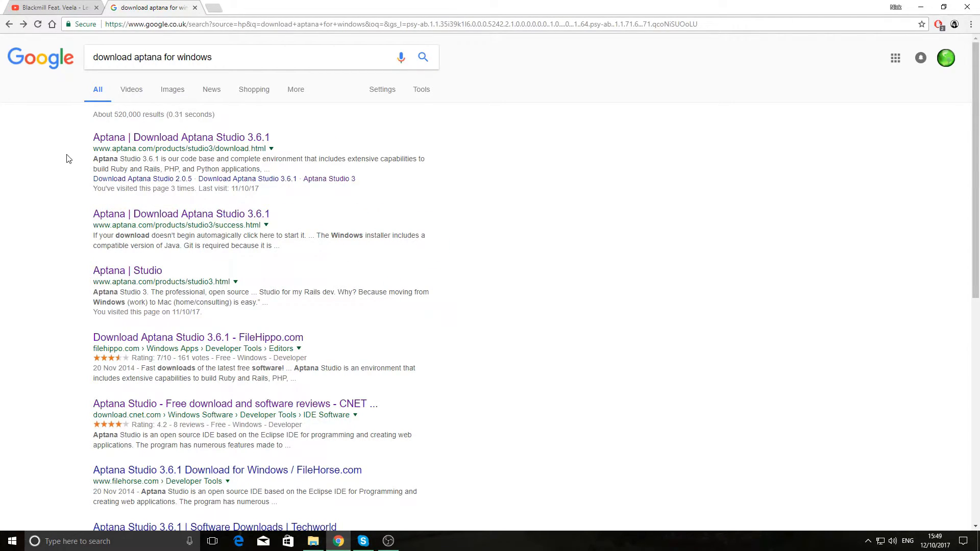
pyautogui.moveTo(361, 294)
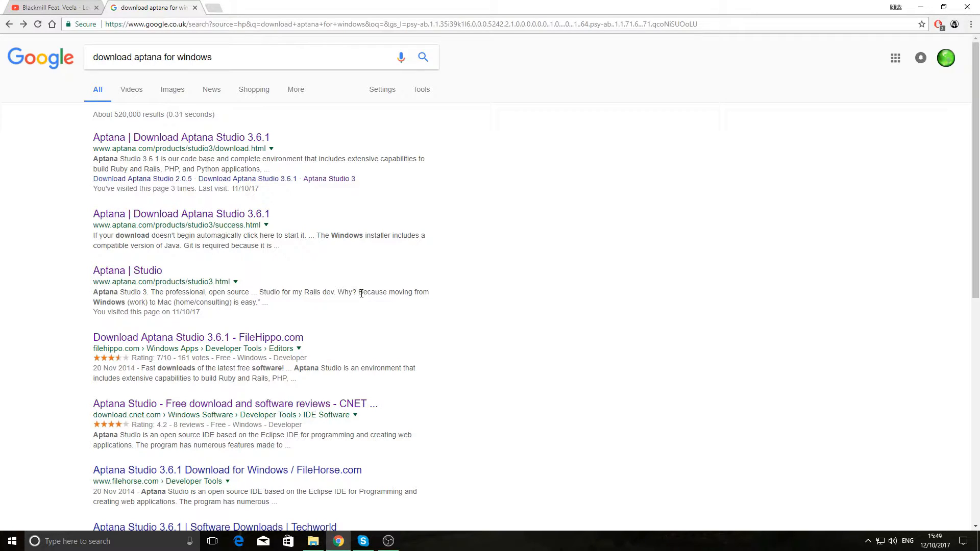
pyautogui.moveTo(194, 379)
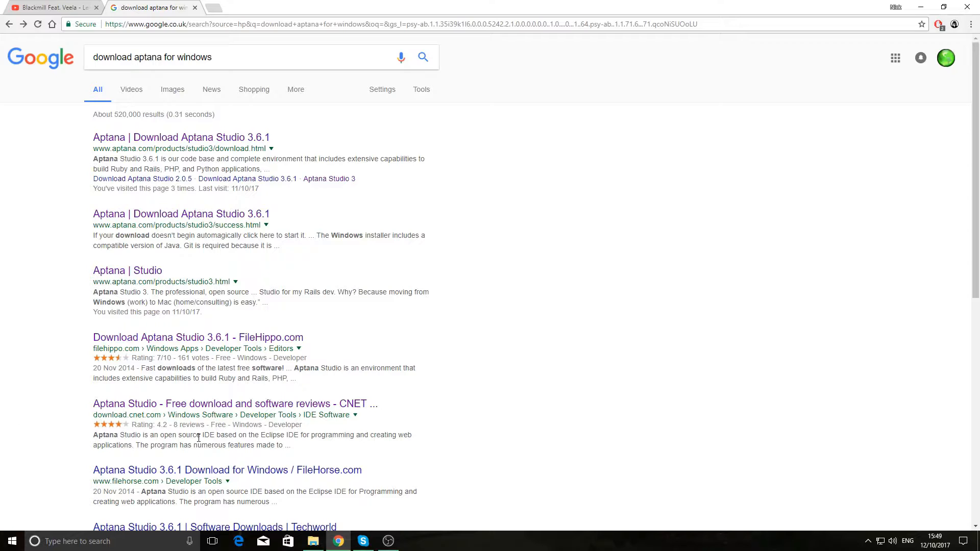
pyautogui.moveTo(190, 406)
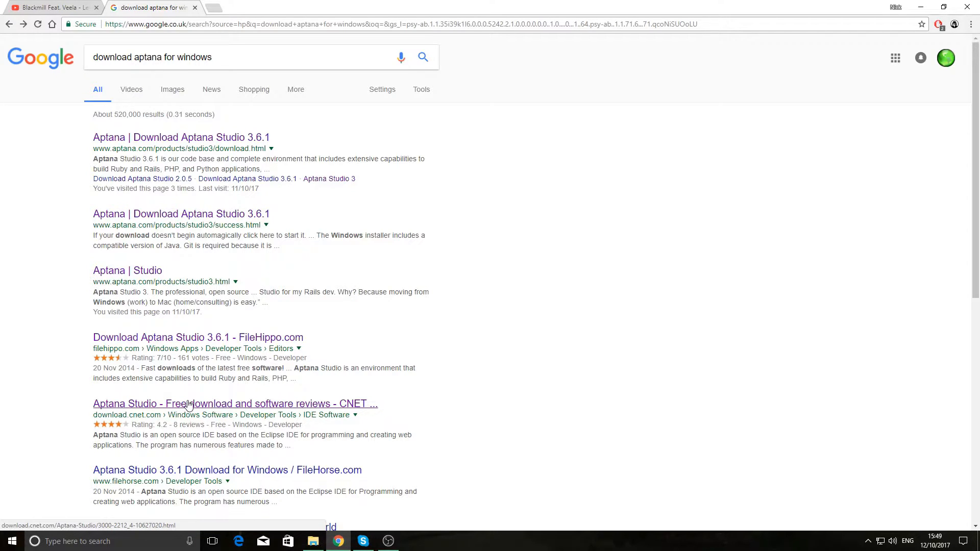
# - Download Aptana Studio from its CNET page and show the installer in the Downloads folder
pyautogui.click(235, 403)
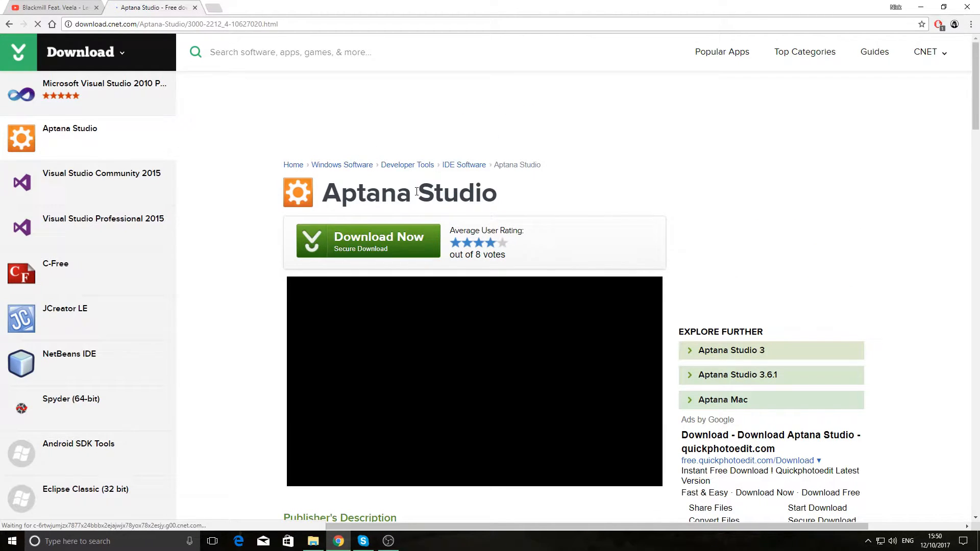
pyautogui.click(378, 236)
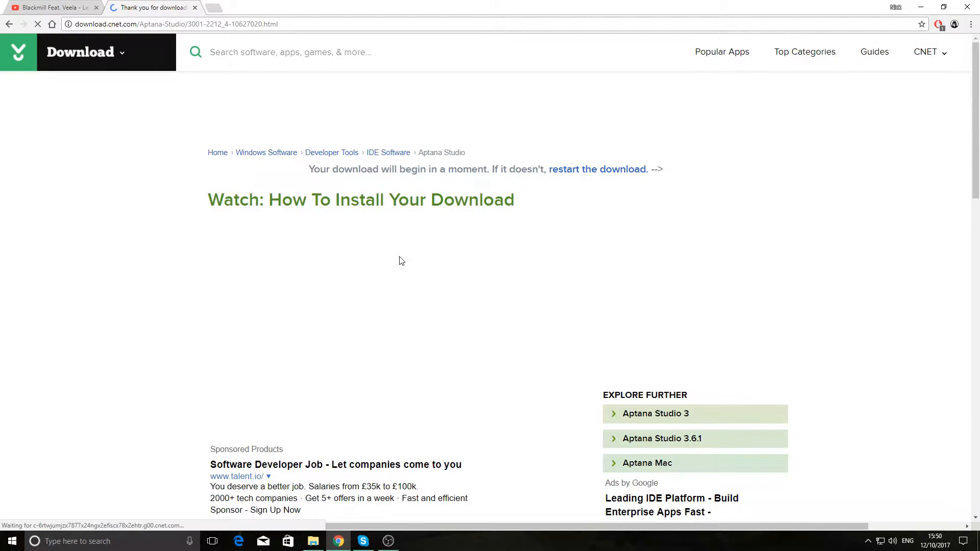
pyautogui.click(312, 541)
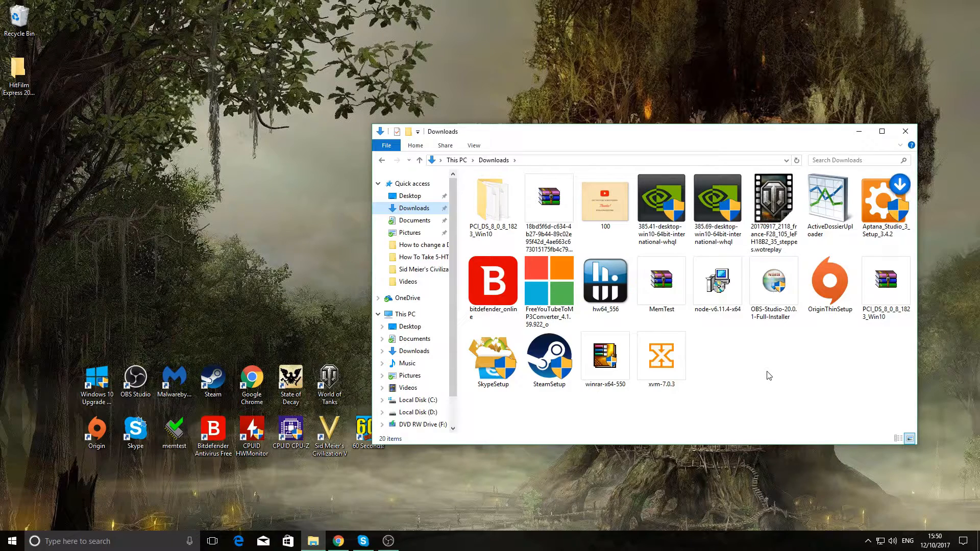
pyautogui.moveTo(849, 354)
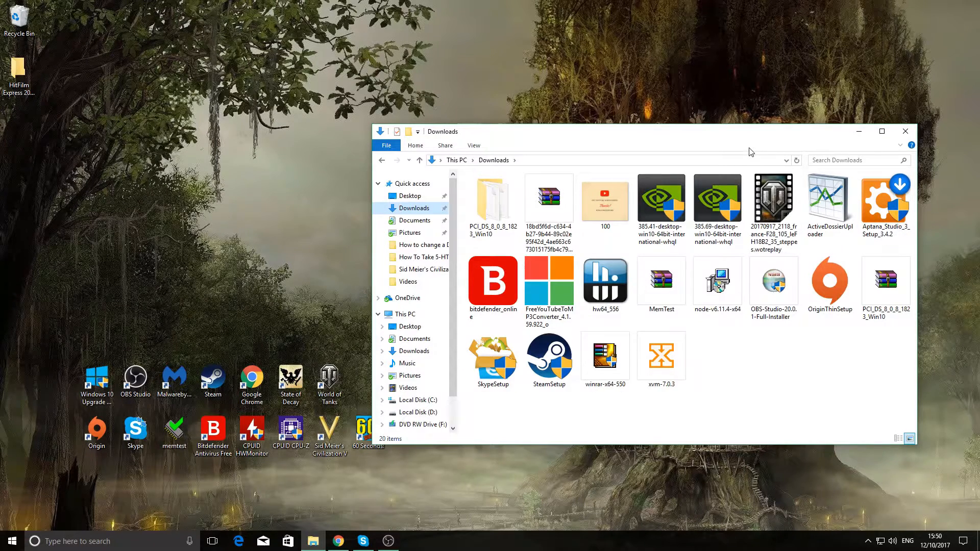
pyautogui.moveTo(681, 146)
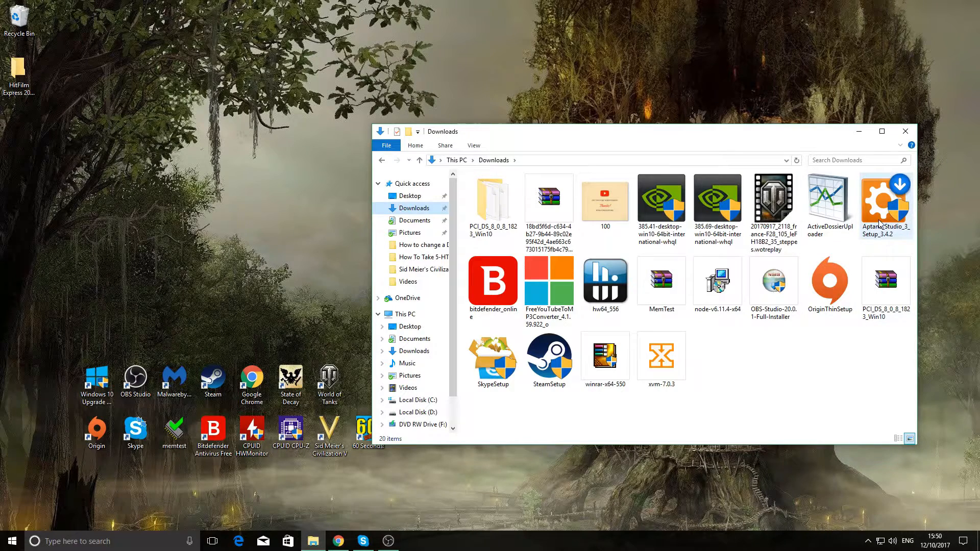
# - Move Aptana_Studio_3_Setup_3.4.2 from Downloads onto the desktop
pyautogui.click(885, 203)
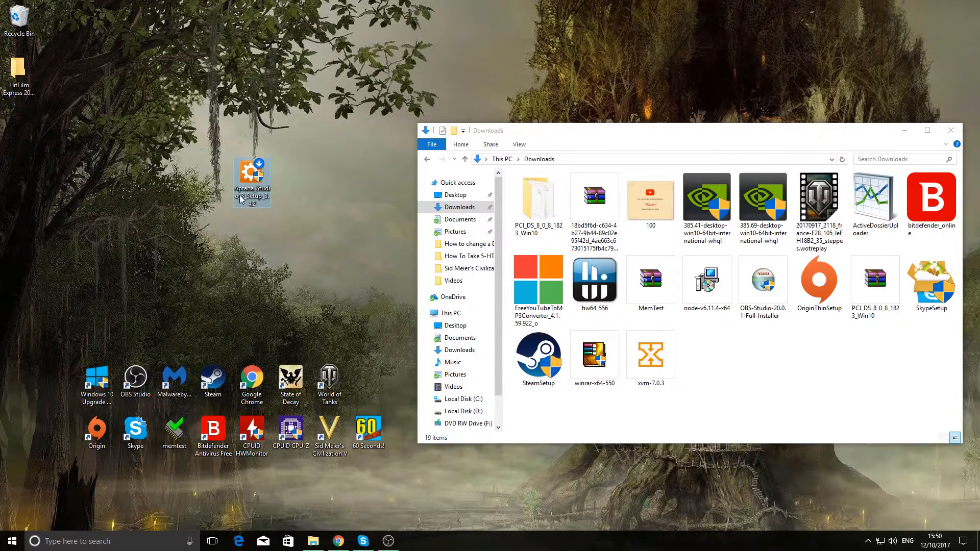
# - Rename the desktop Aptana setup file to 'aptana'
pyautogui.rightClick(251, 181)
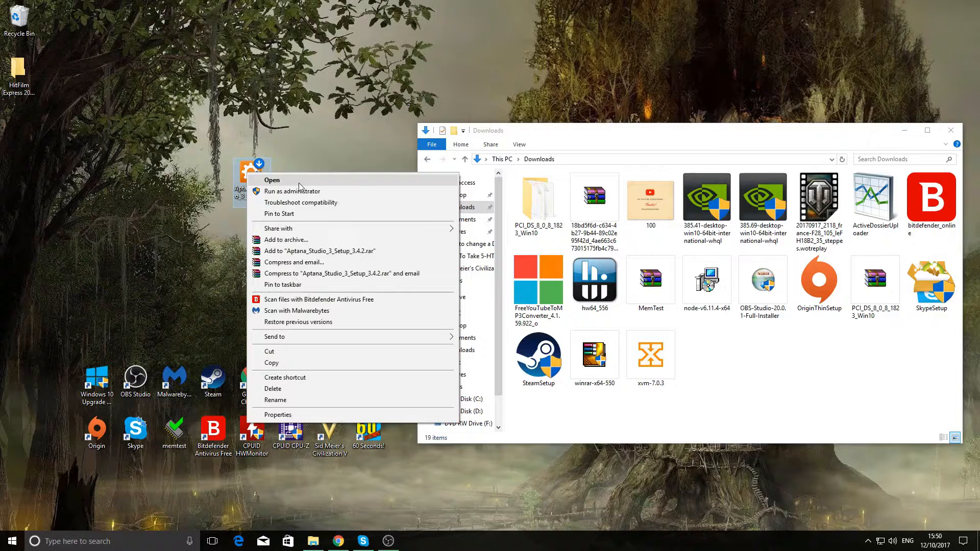
pyautogui.click(275, 400)
pyautogui.write('aptana.exe')
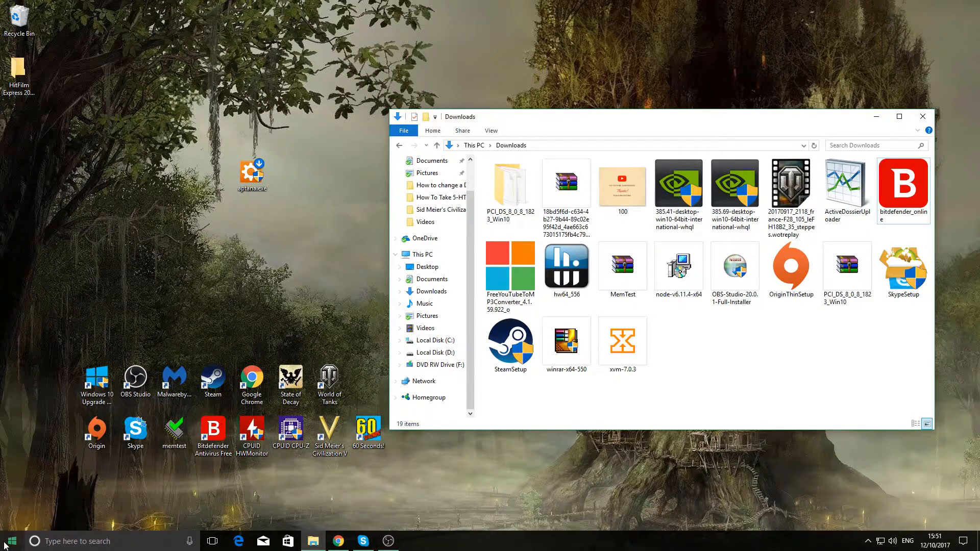
# - Move aptana.exe into the root of Local Disk (C:), approving the administrator permission prompt
pyautogui.click(10, 541)
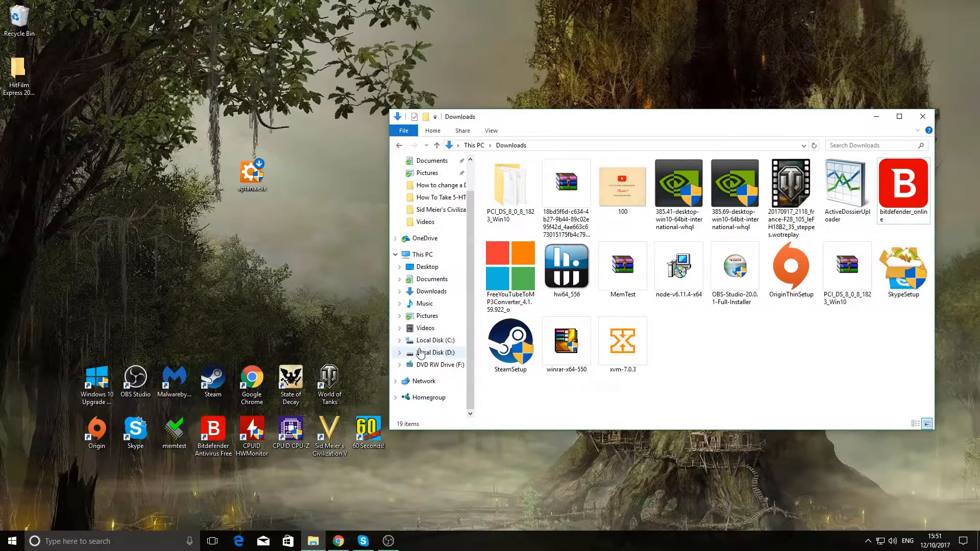
pyautogui.click(428, 340)
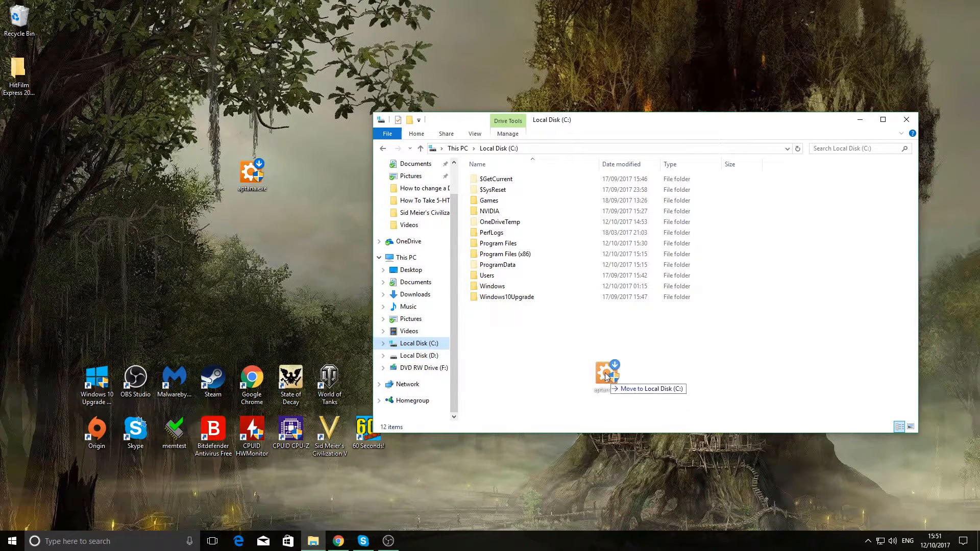
pyautogui.click(606, 369)
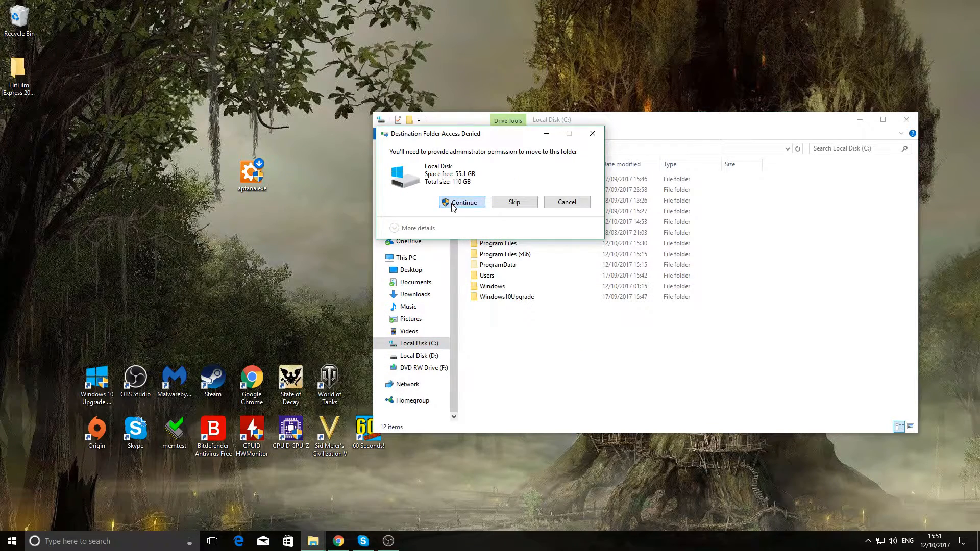
pyautogui.click(461, 202)
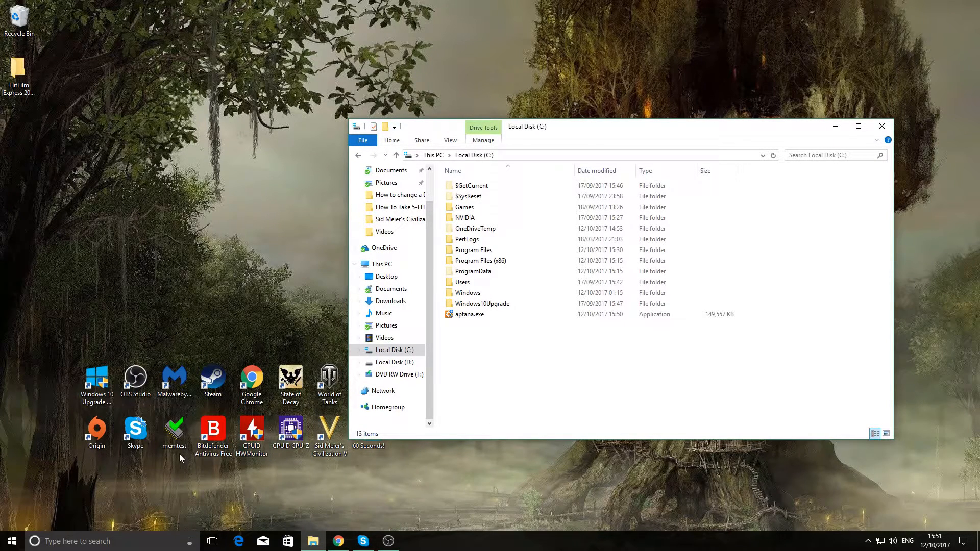
pyautogui.moveTo(135, 518)
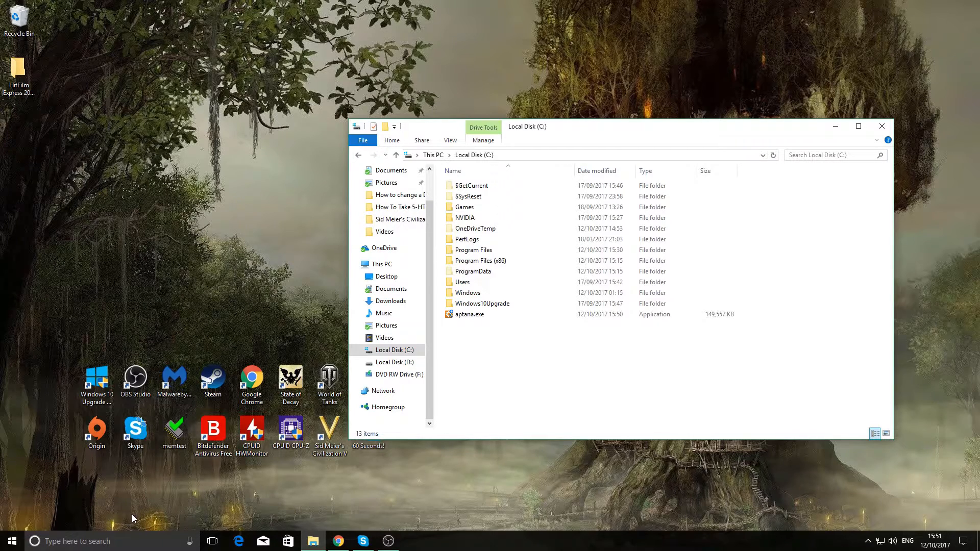
# - Search for cmd and run Command Prompt as administrator
pyautogui.click(75, 541)
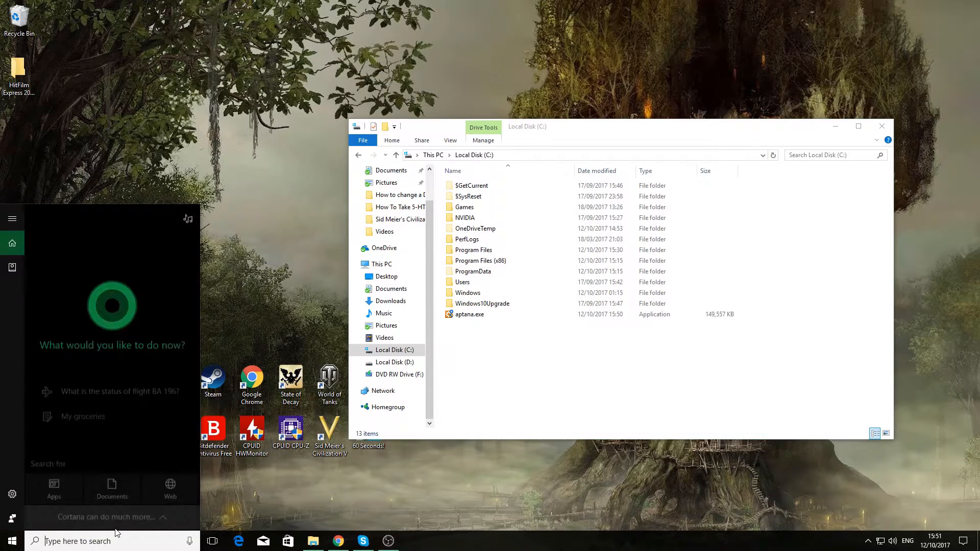
pyautogui.write('cmd')
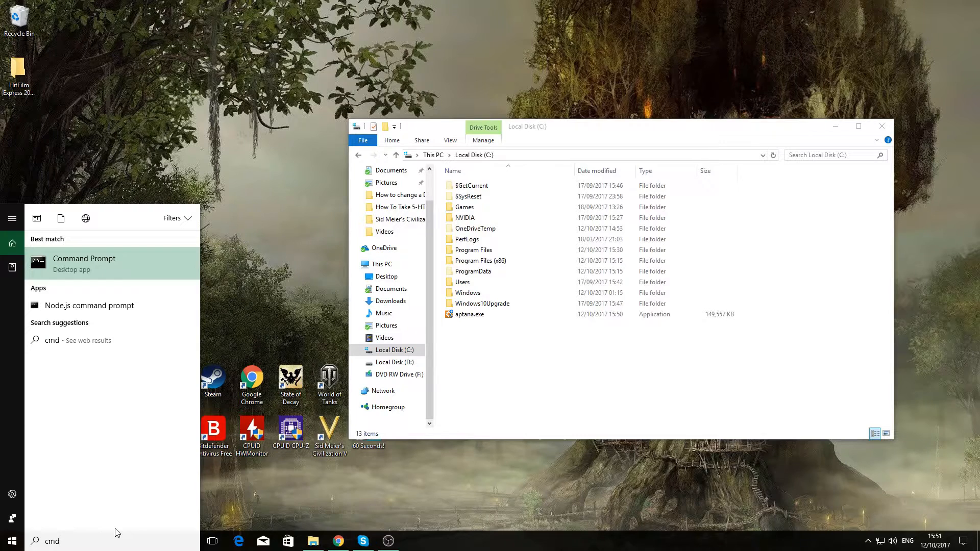
pyautogui.moveTo(78, 286)
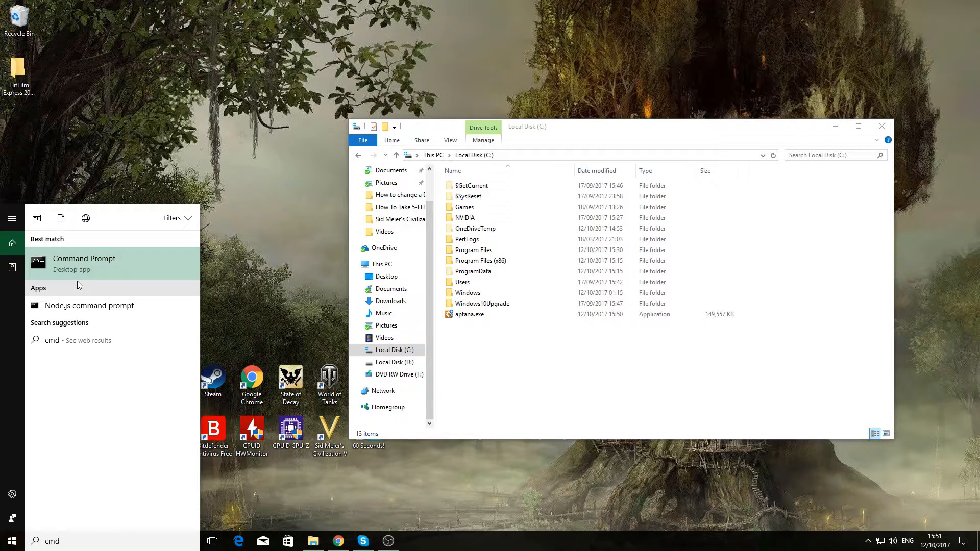
pyautogui.rightClick(84, 259)
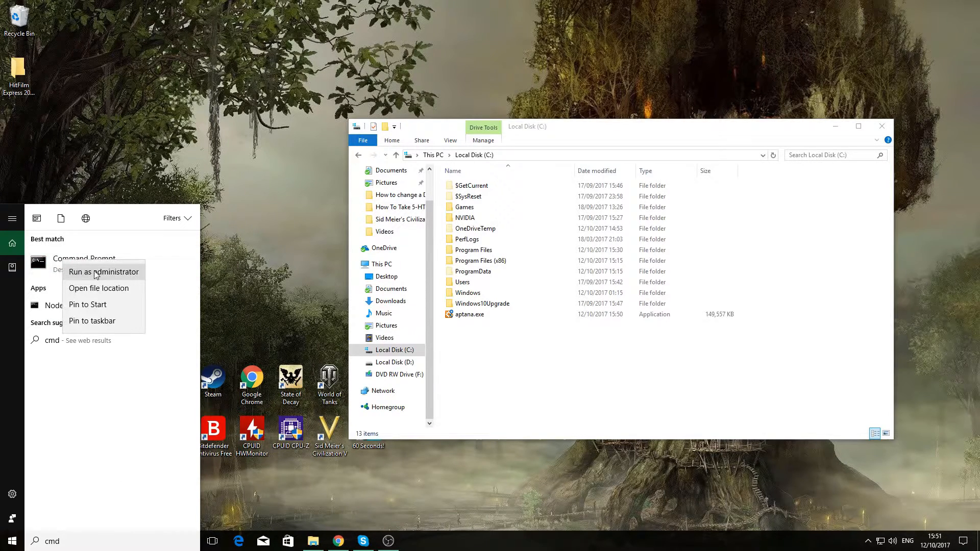
pyautogui.click(103, 271)
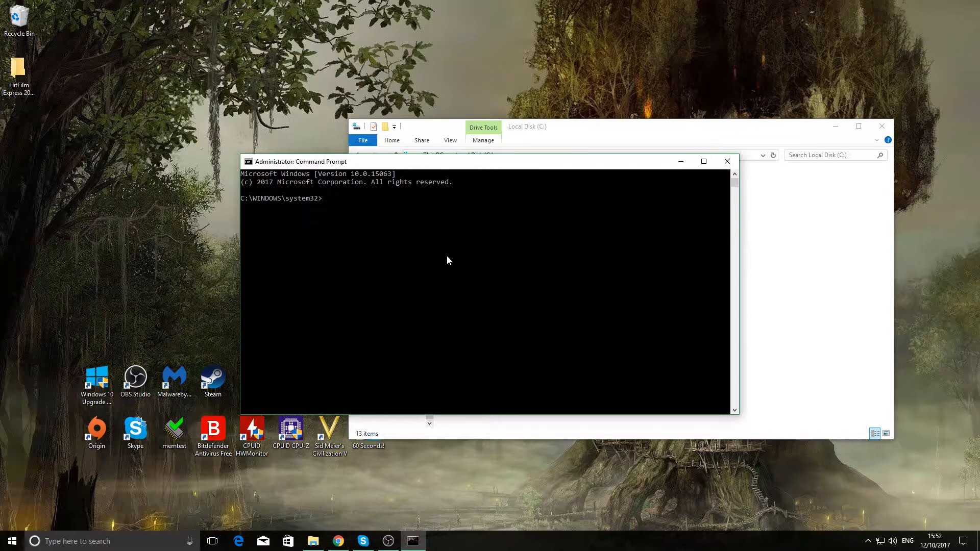
# - Run 'c:/aptana.exe /passive /norestart' in the administrator Command Prompt
pyautogui.write('c')
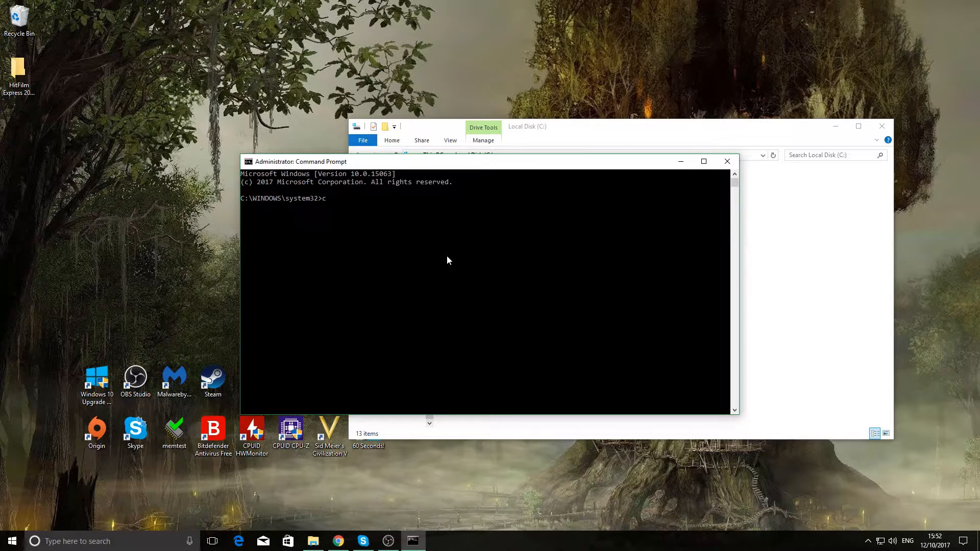
pyautogui.write(':')
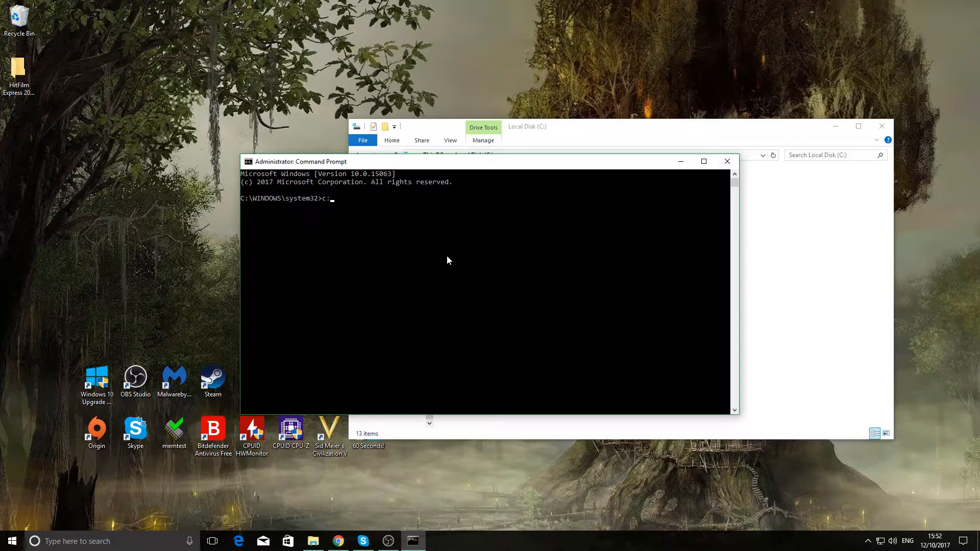
pyautogui.write('/')
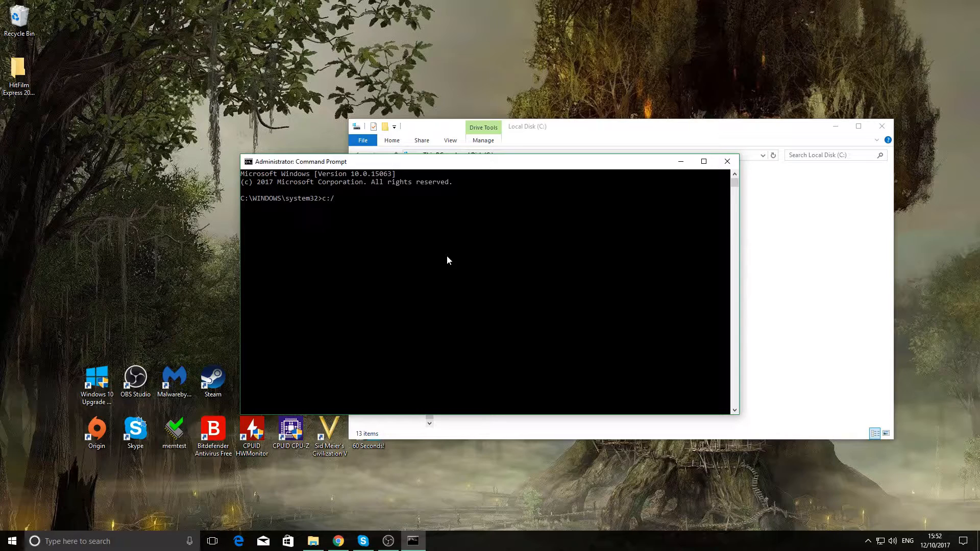
pyautogui.write('apta')
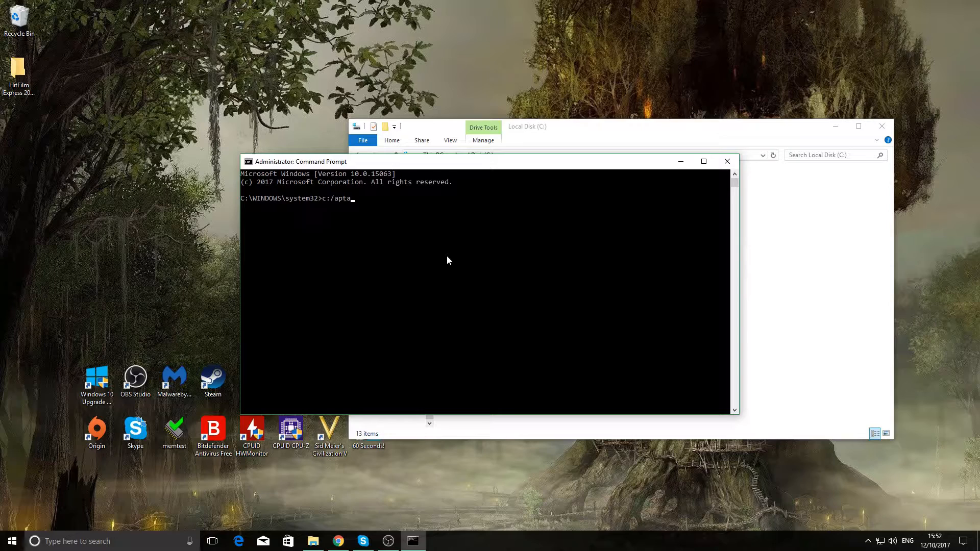
pyautogui.write('na.e')
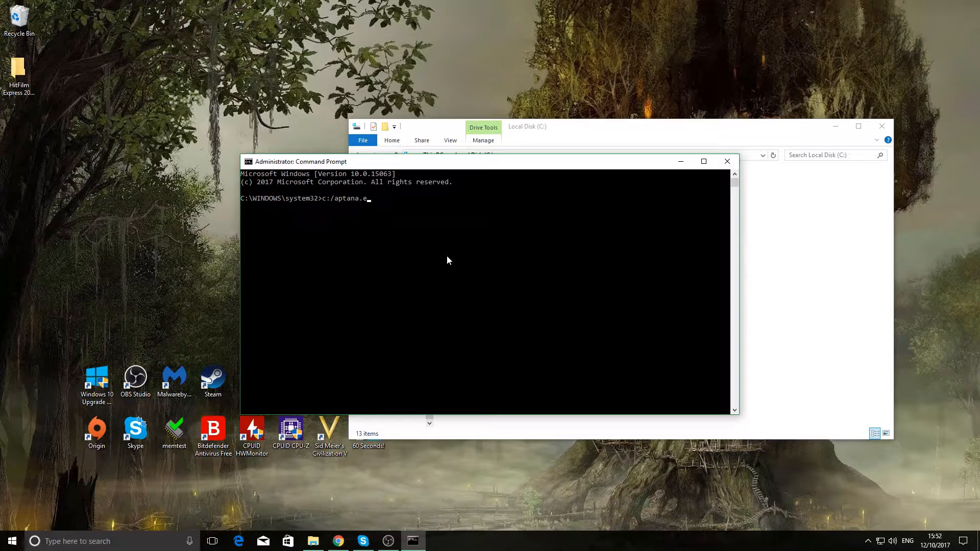
pyautogui.write('xe')
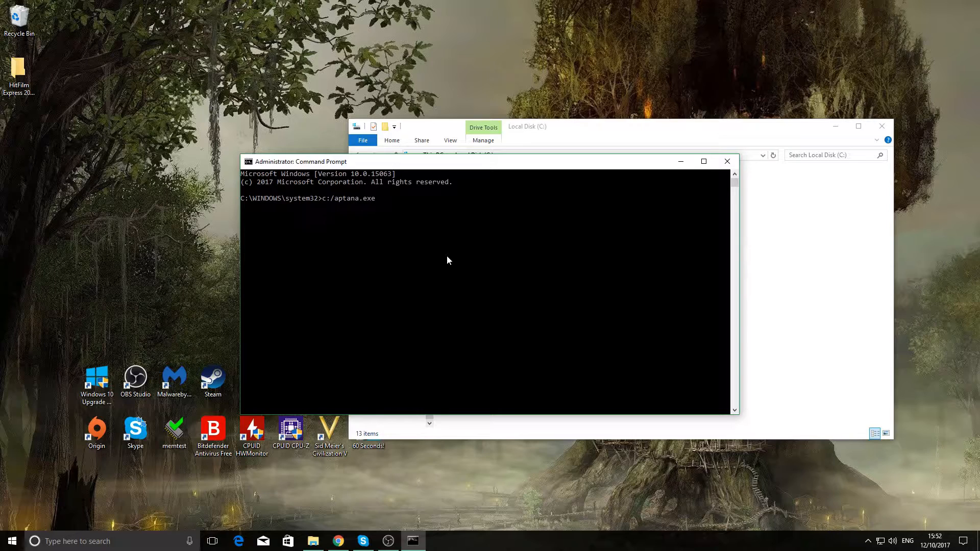
pyautogui.write('/pa')
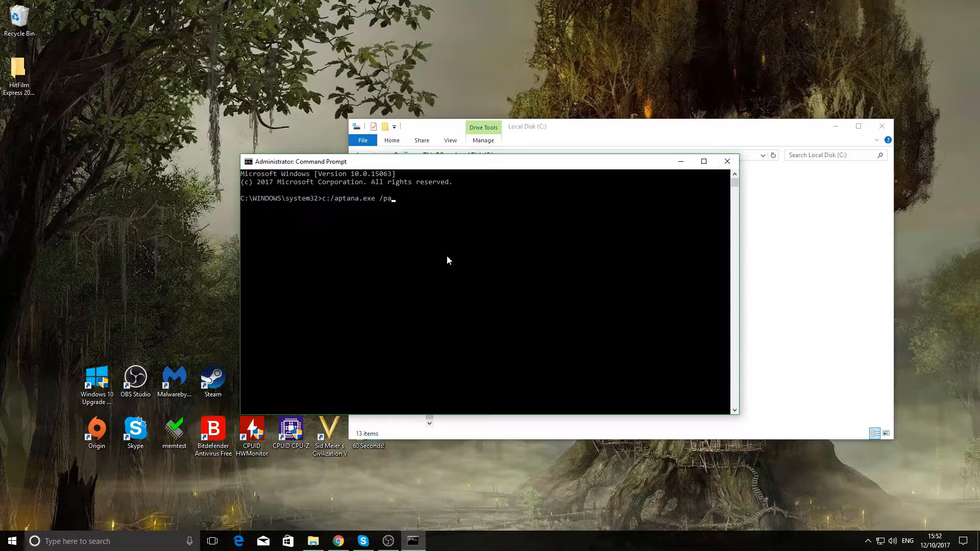
pyautogui.write('ssive')
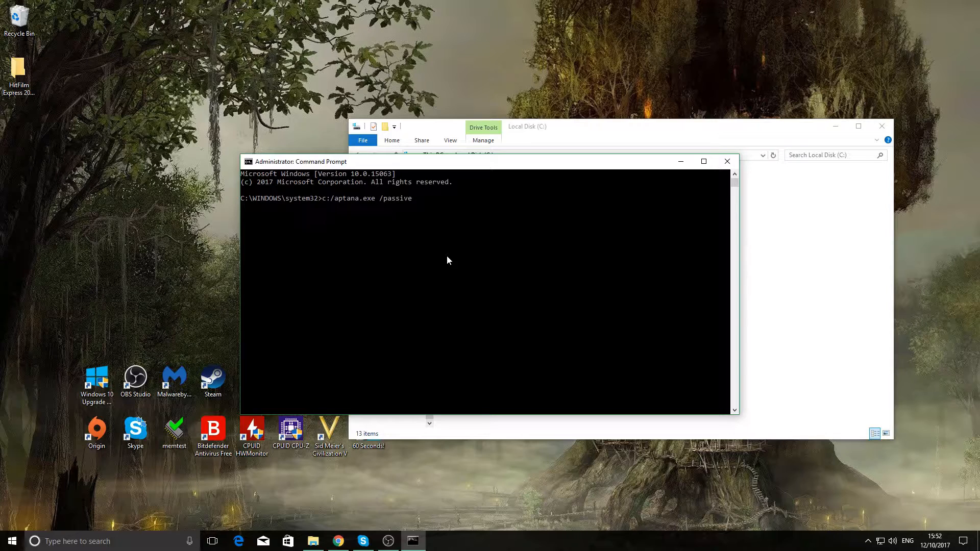
pyautogui.write('/')
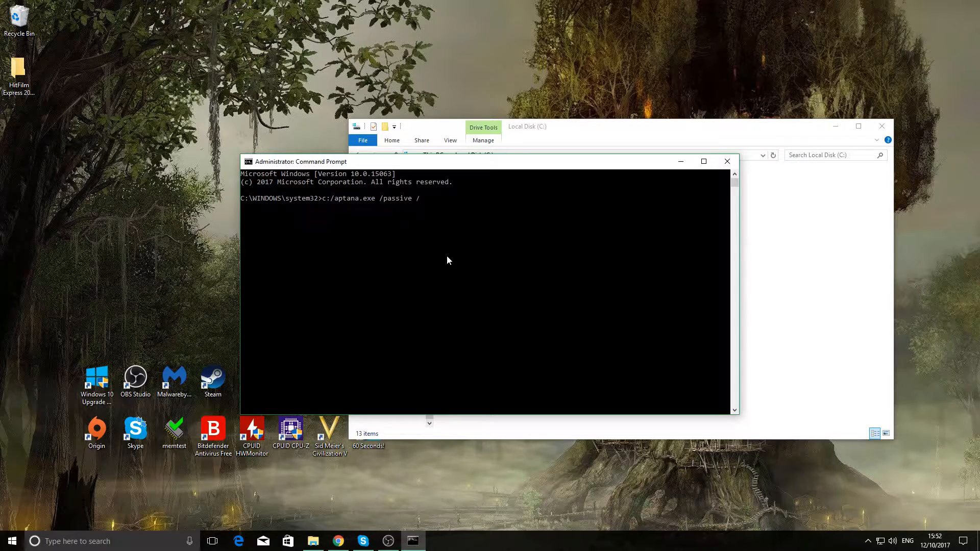
pyautogui.write('norest')
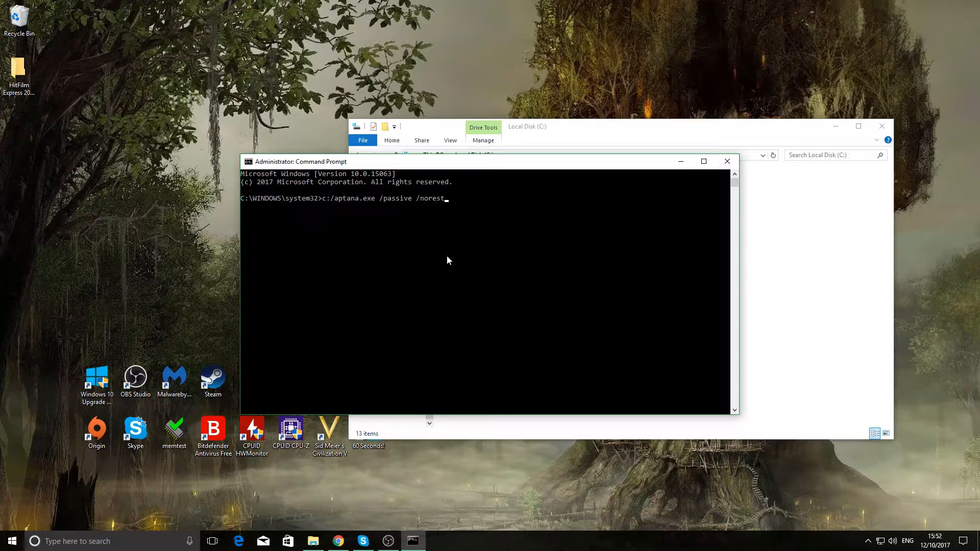
pyautogui.write('art')
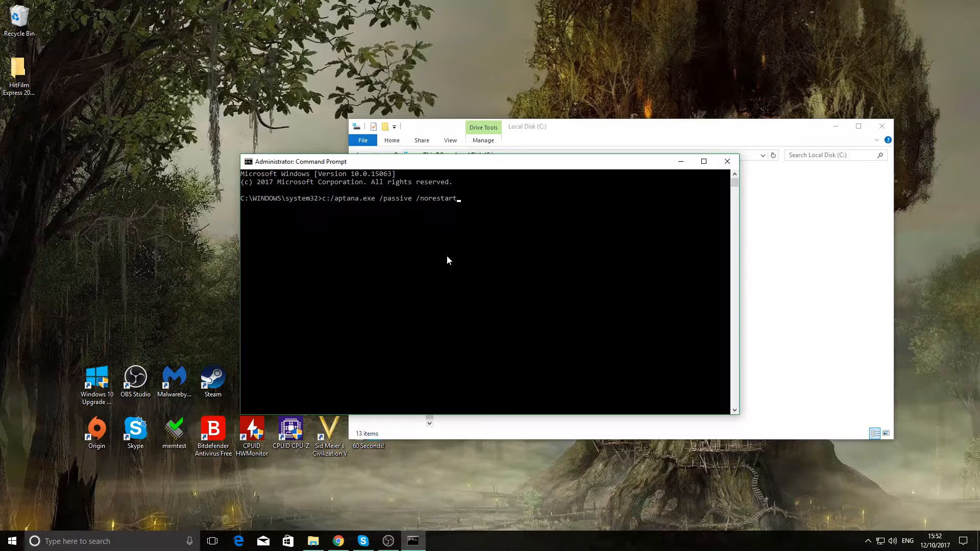
pyautogui.press('Return')
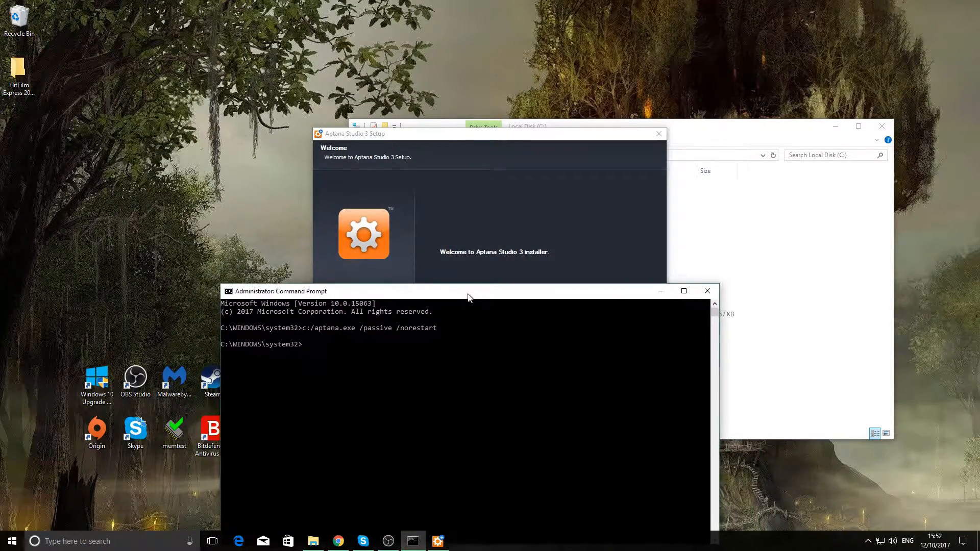
# - Install Aptana Studio 3 with default location, Start Menu folder and file associations, then close setup
pyautogui.click(488, 133)
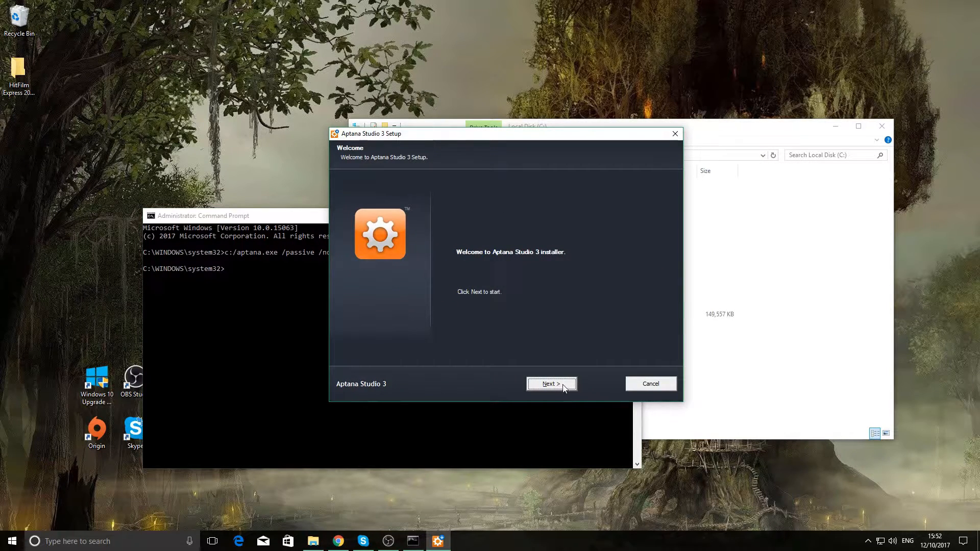
pyautogui.click(550, 383)
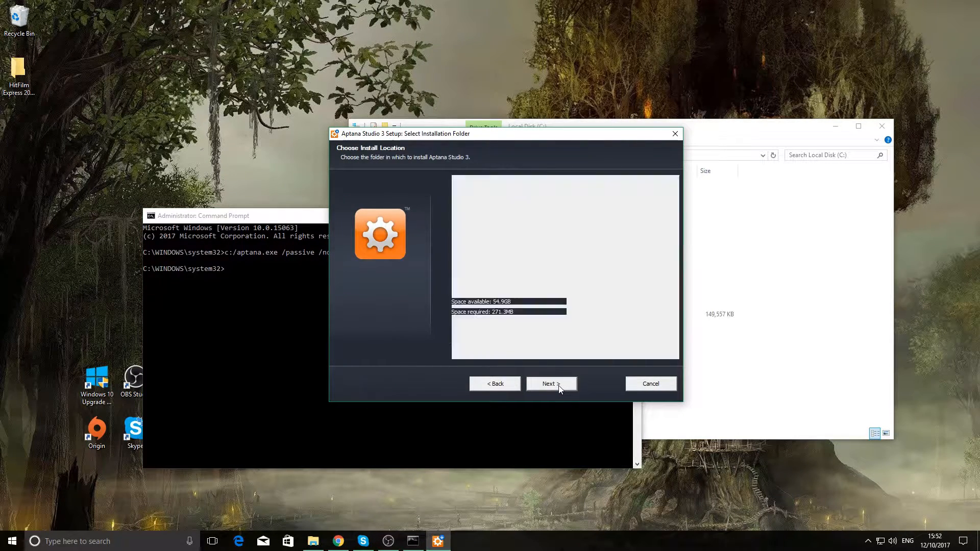
pyautogui.click(551, 384)
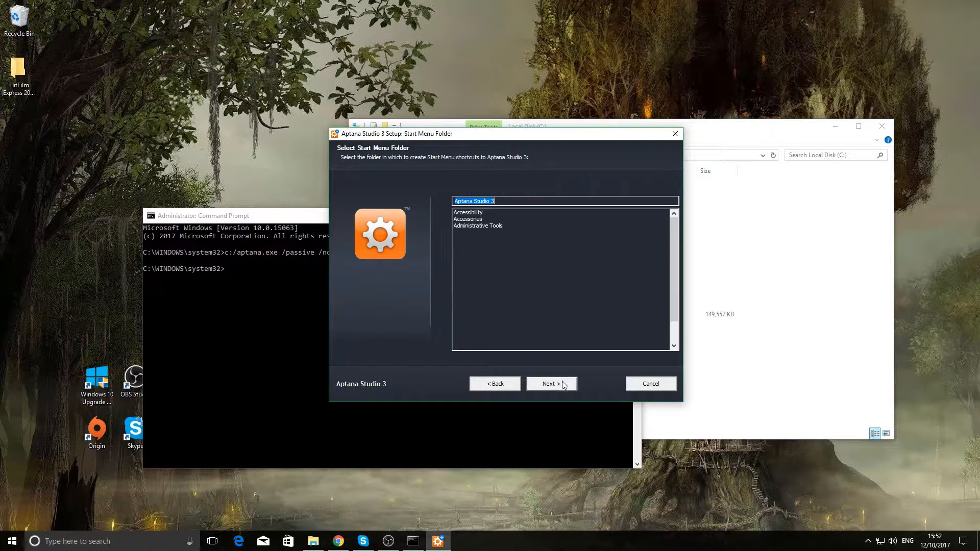
pyautogui.click(551, 384)
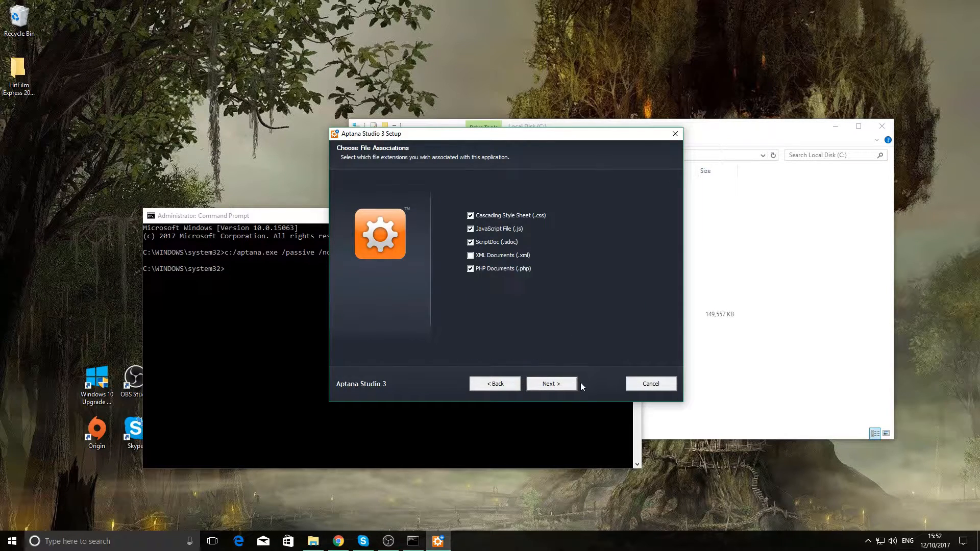
pyautogui.click(551, 384)
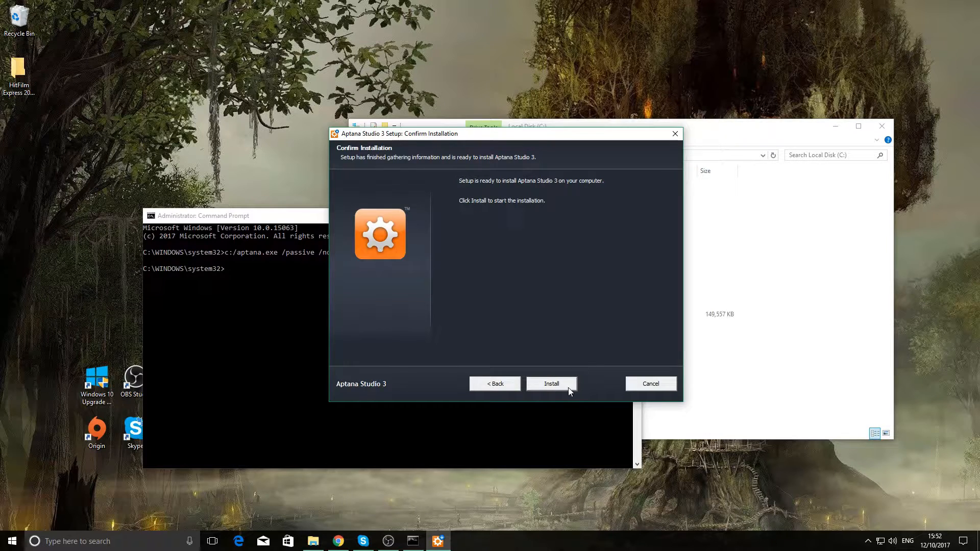
pyautogui.click(550, 383)
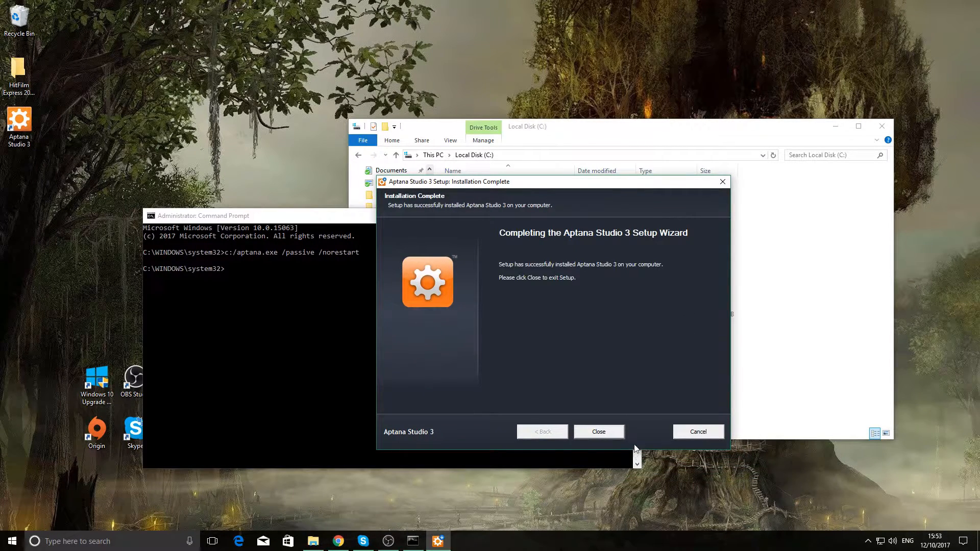
pyautogui.moveTo(598, 432)
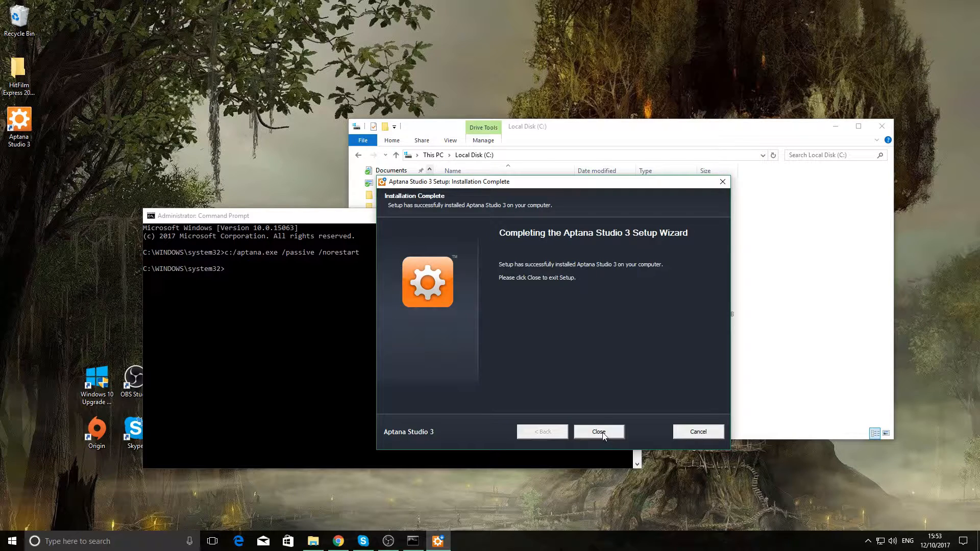
pyautogui.click(597, 432)
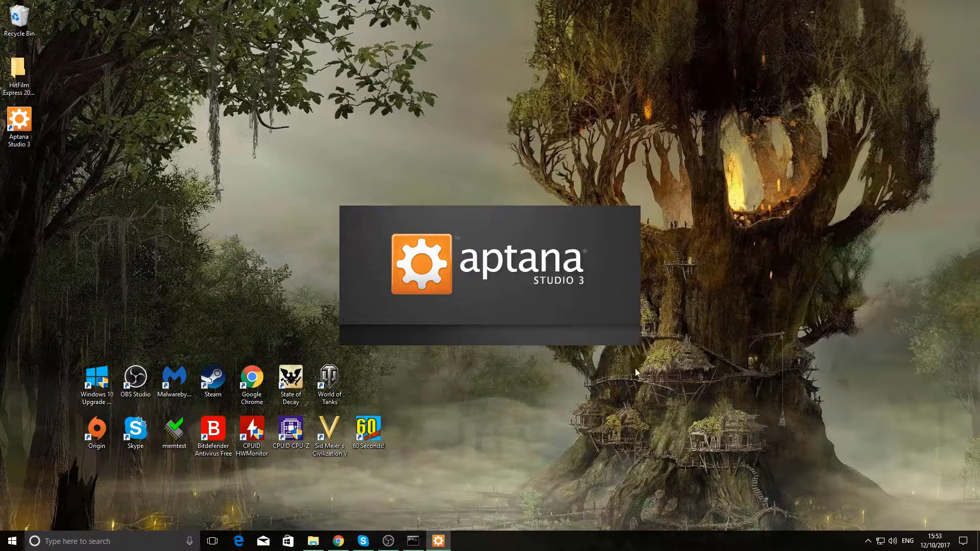
pyautogui.moveTo(649, 403)
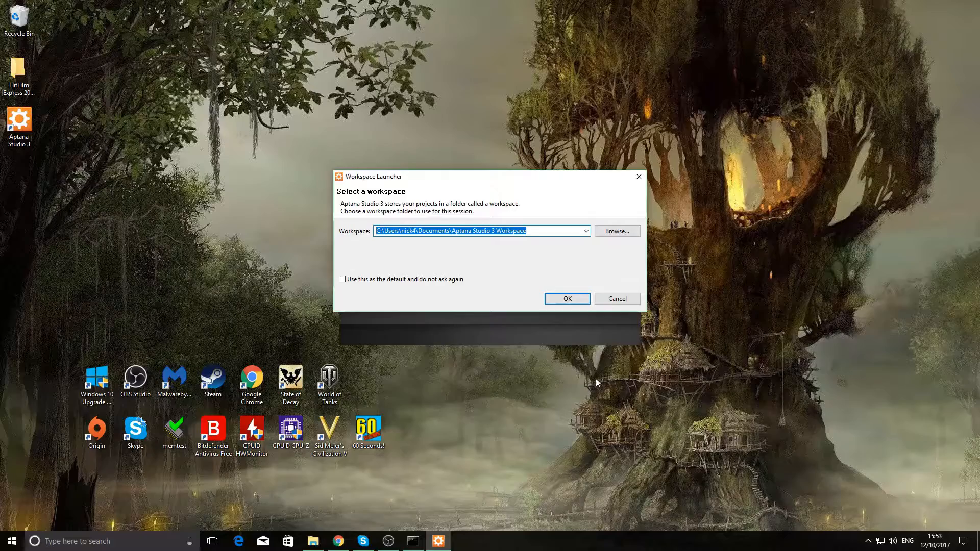
# - Accept the Documents workspace as default without future prompts
pyautogui.click(342, 278)
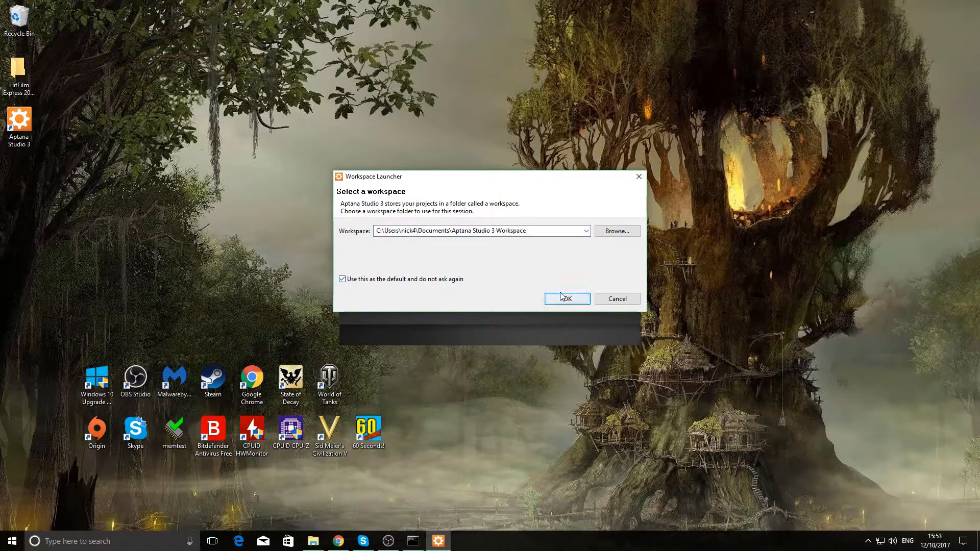
pyautogui.click(566, 298)
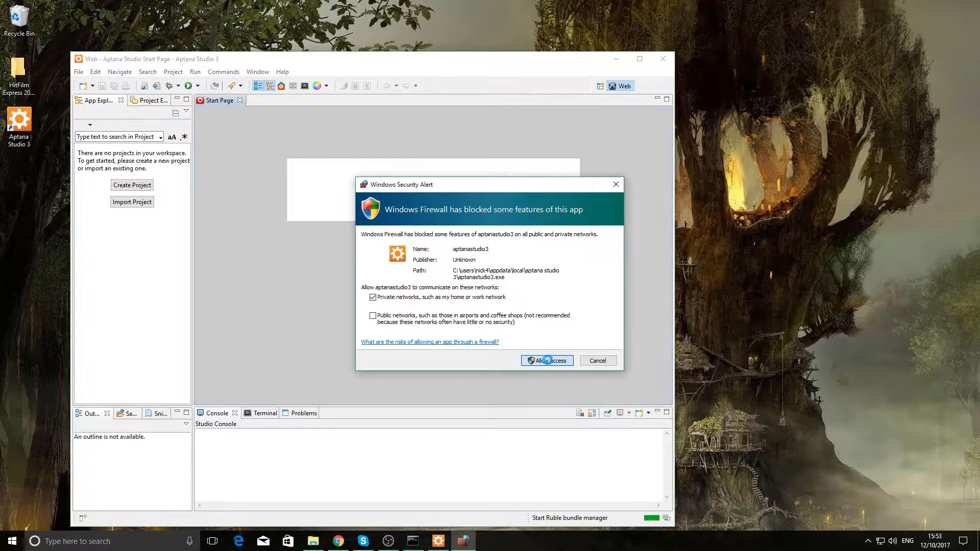
# - Allow Aptana Studio 3 through Windows Firewall on private networks
pyautogui.click(545, 360)
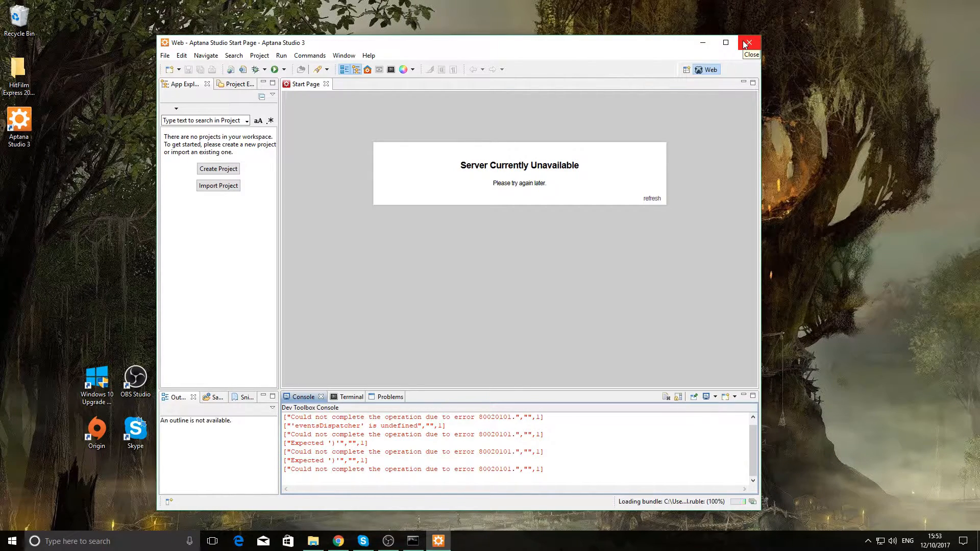
# - Close the Aptana Studio 3 window and confirm the exit prompt with OK
pyautogui.click(749, 42)
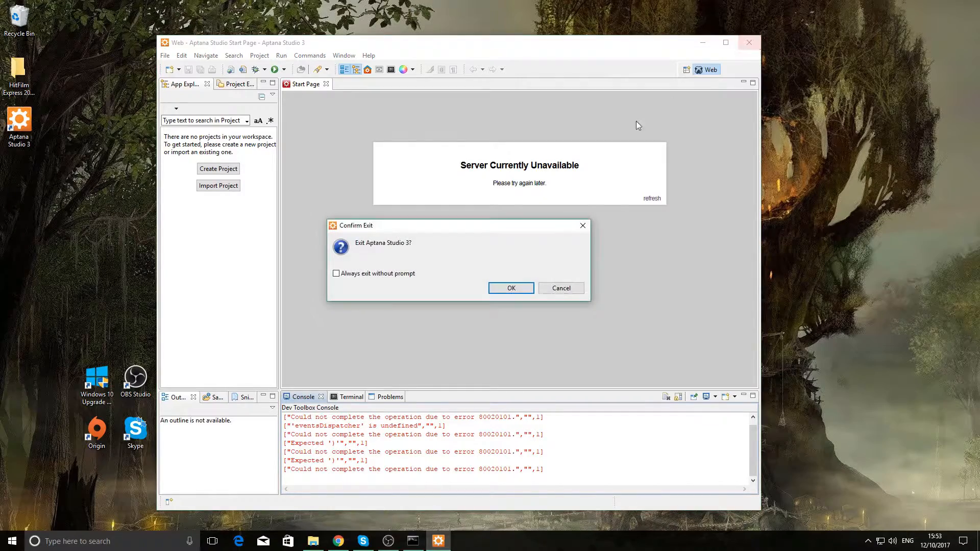
pyautogui.click(510, 288)
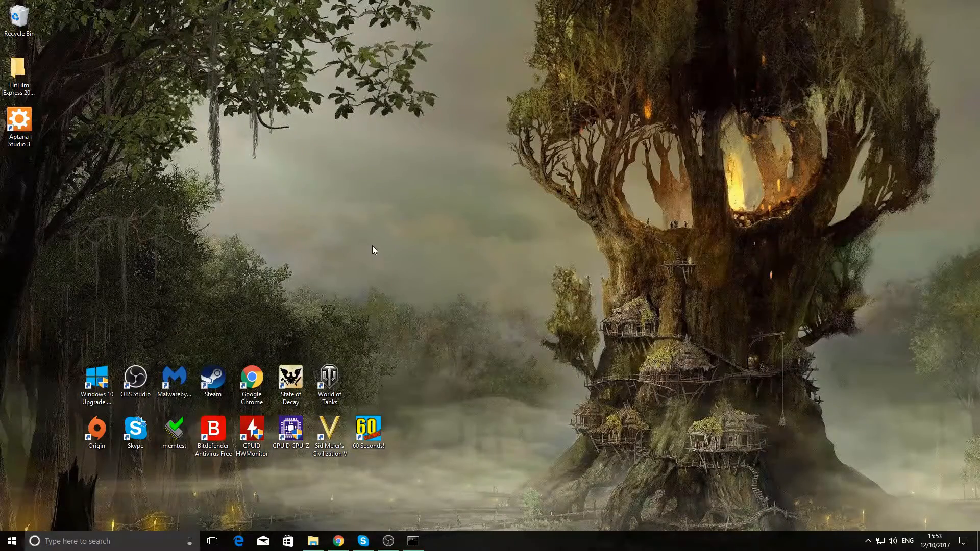